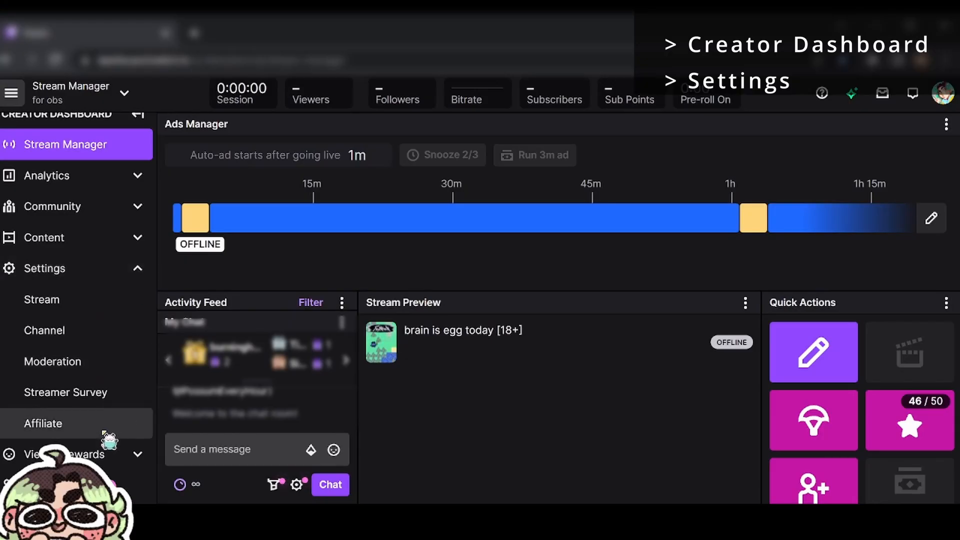
Open Affiliate settings and reach Ads Manager with one 3-minute break per hour, 1-minute delay
click(43, 423)
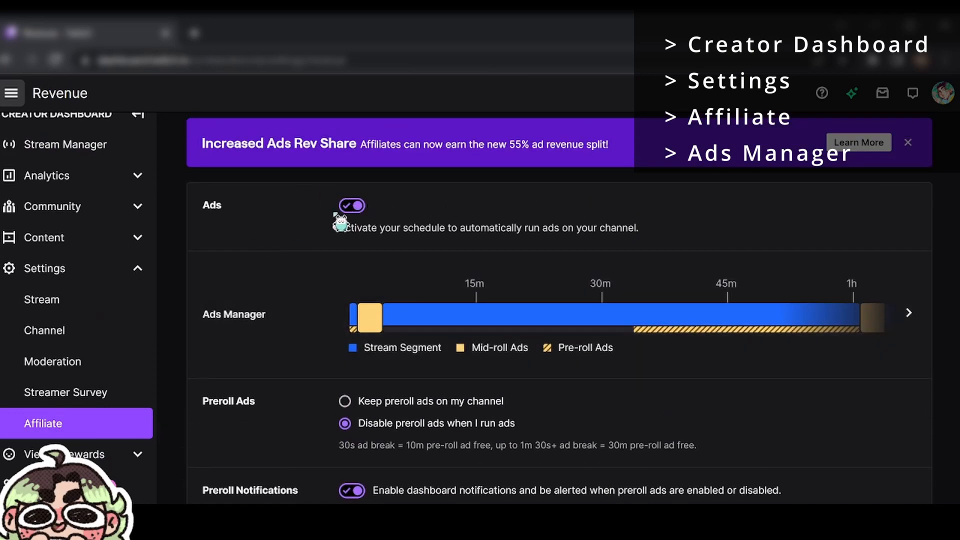
scroll(down, 3)
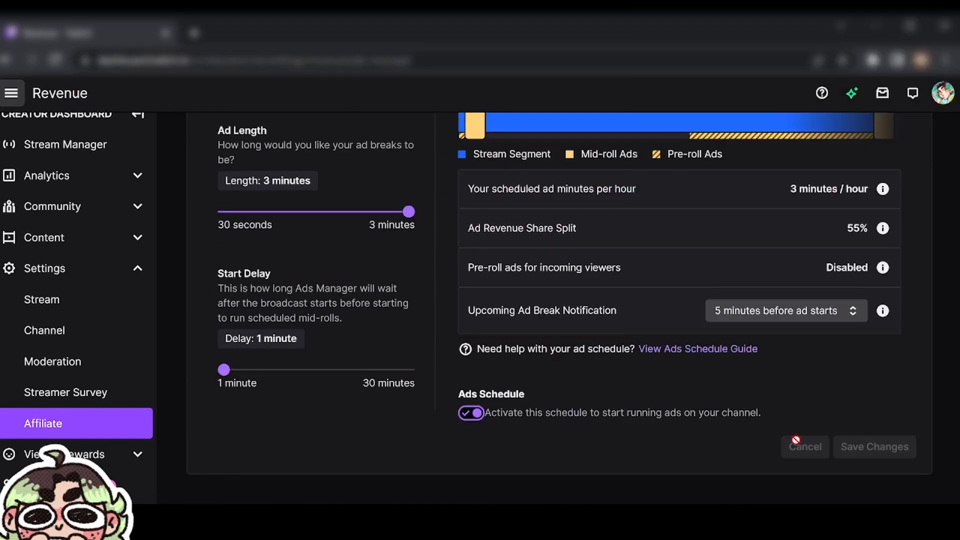
scroll(up, 3)
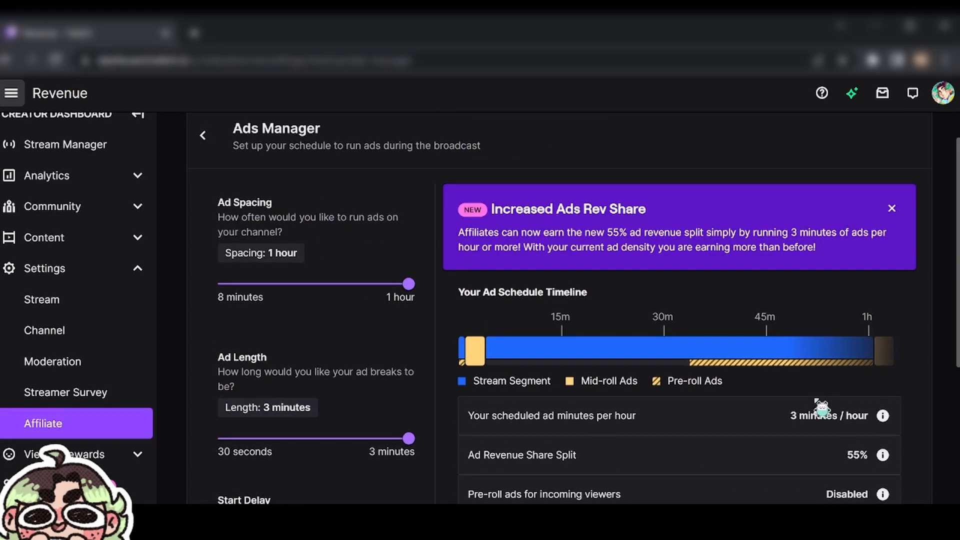
Add the Ads Manager panel to the 'for obs' Stream Manager layout
click(63, 144)
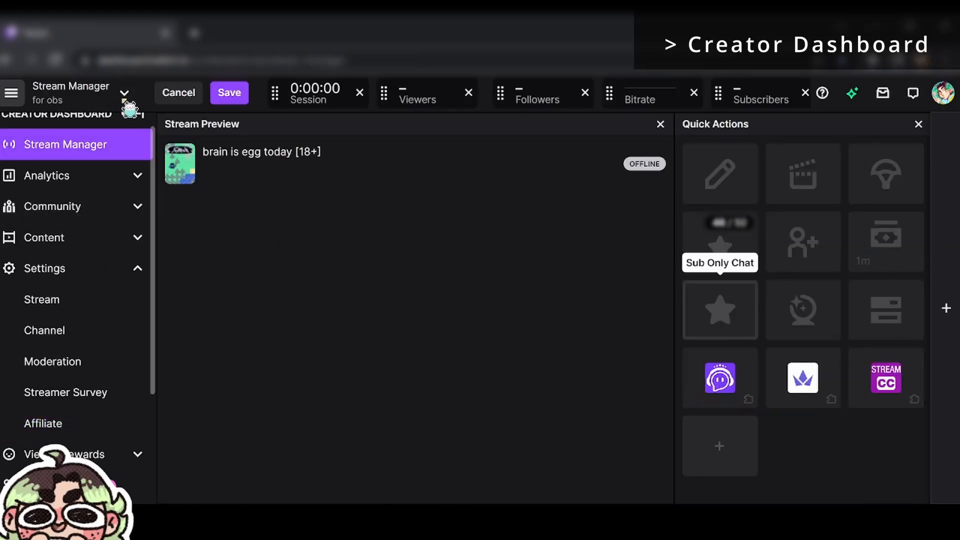
click(125, 93)
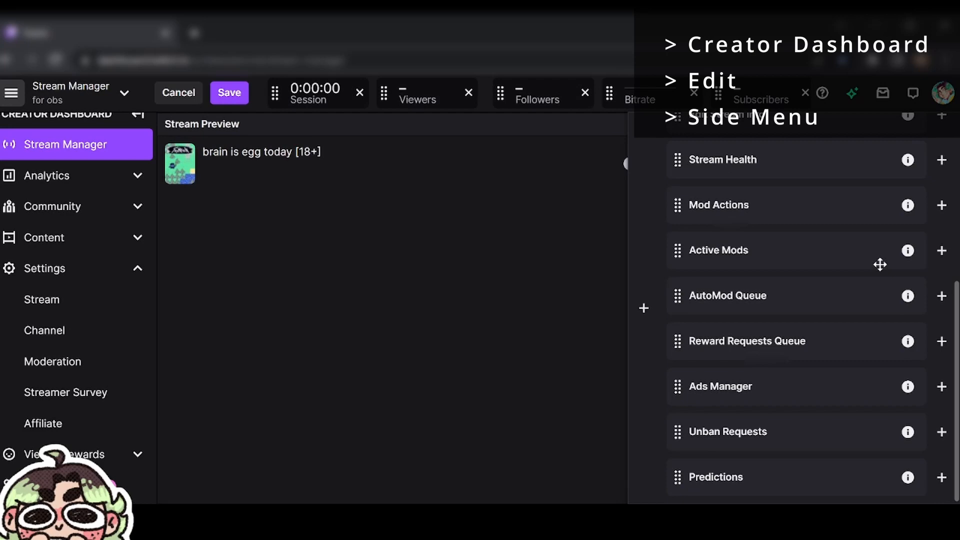
mouse_move(856, 389)
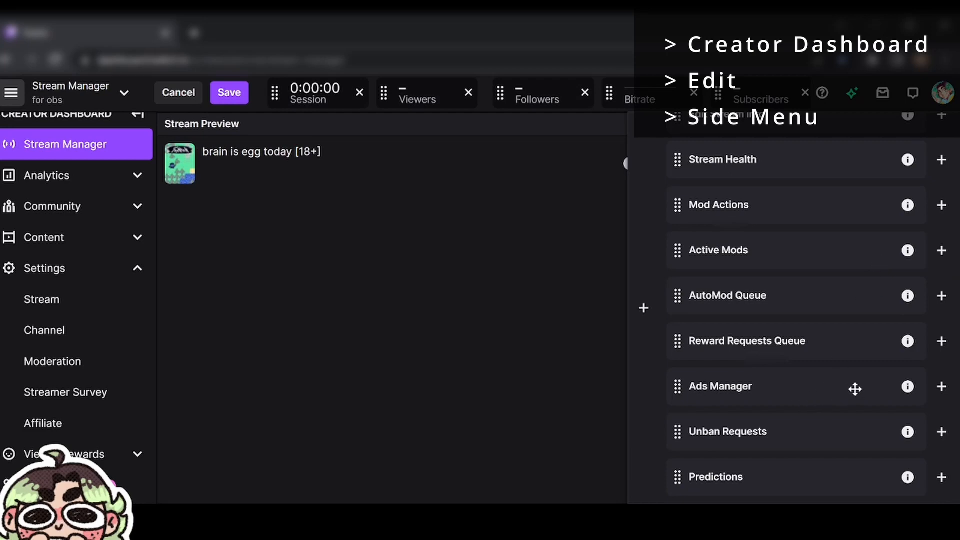
click(942, 386)
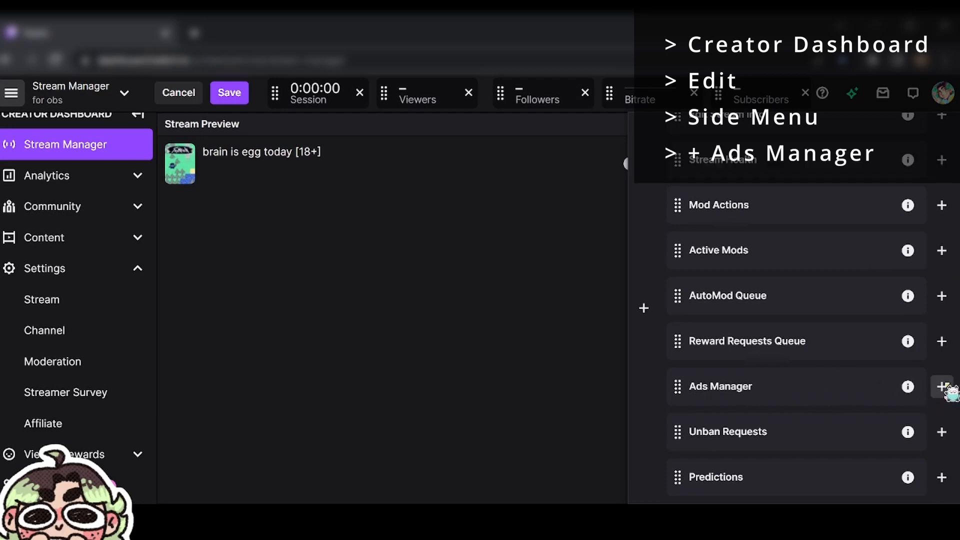
click(941, 386)
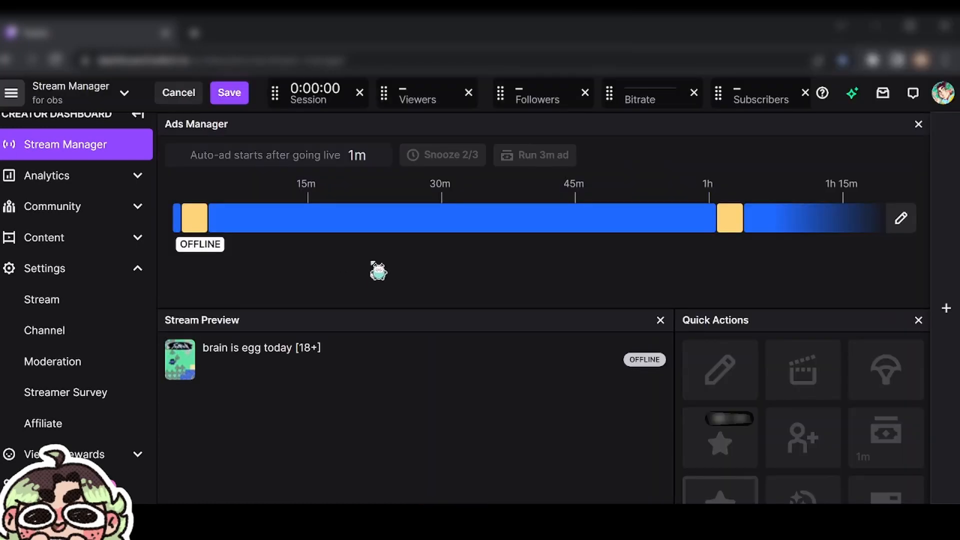
mouse_move(409, 271)
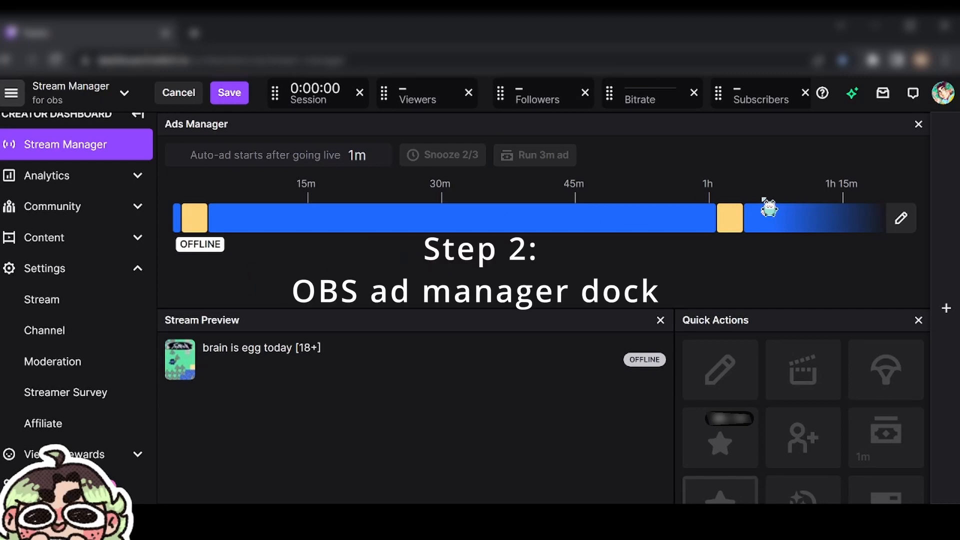
Save the 'for obs' layout and pop the Ads Manager panel into its own window
click(124, 93)
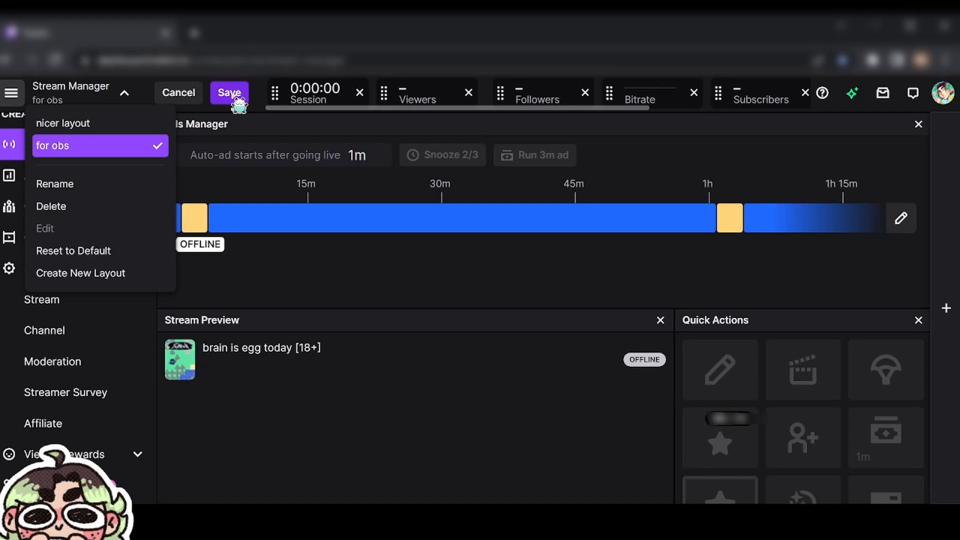
click(229, 92)
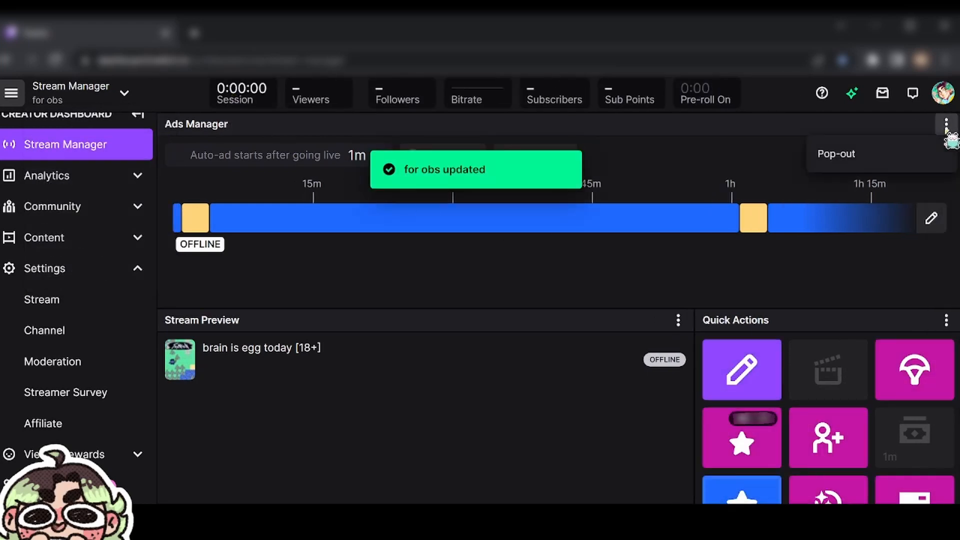
click(836, 153)
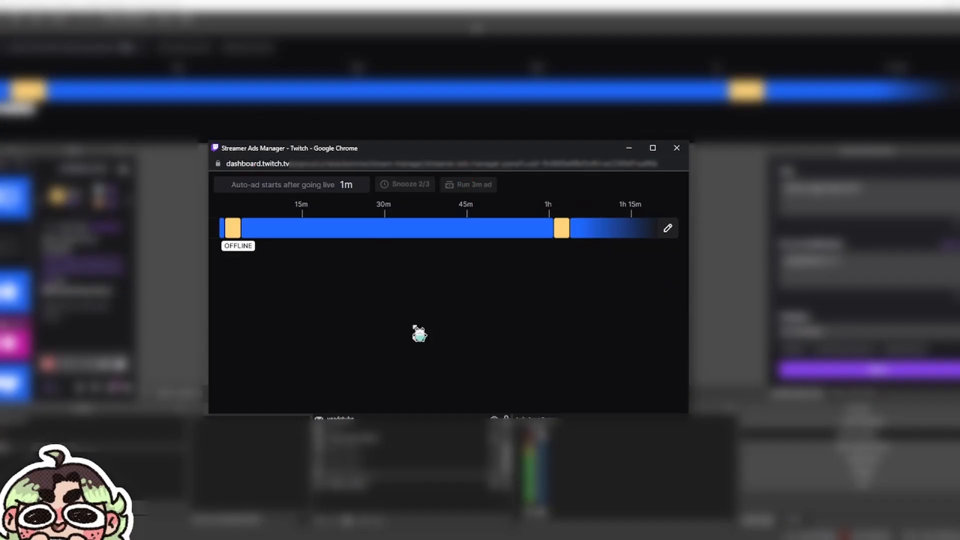
mouse_move(251, 174)
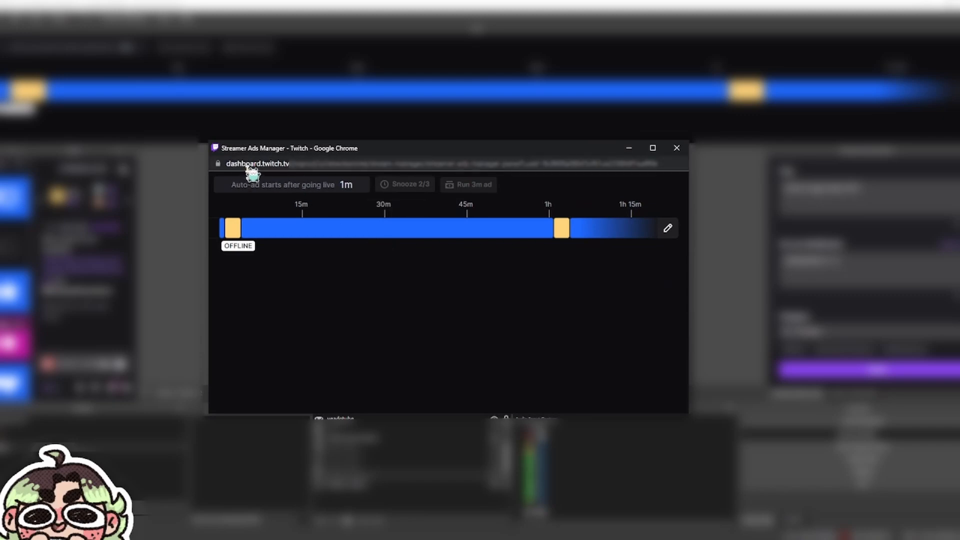
Copy the pop-out URL and create a new OBS browser source named aaads
right_click(257, 163)
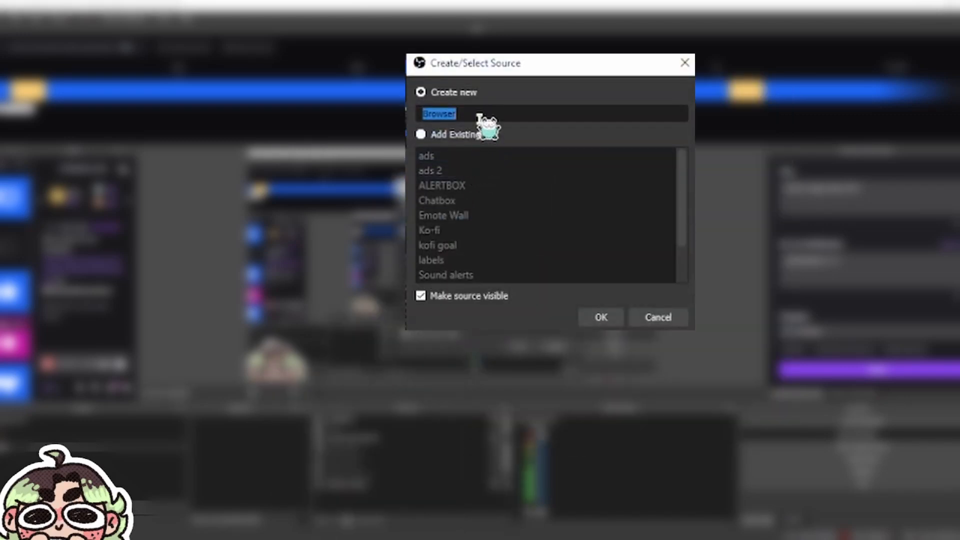
text(aaada)
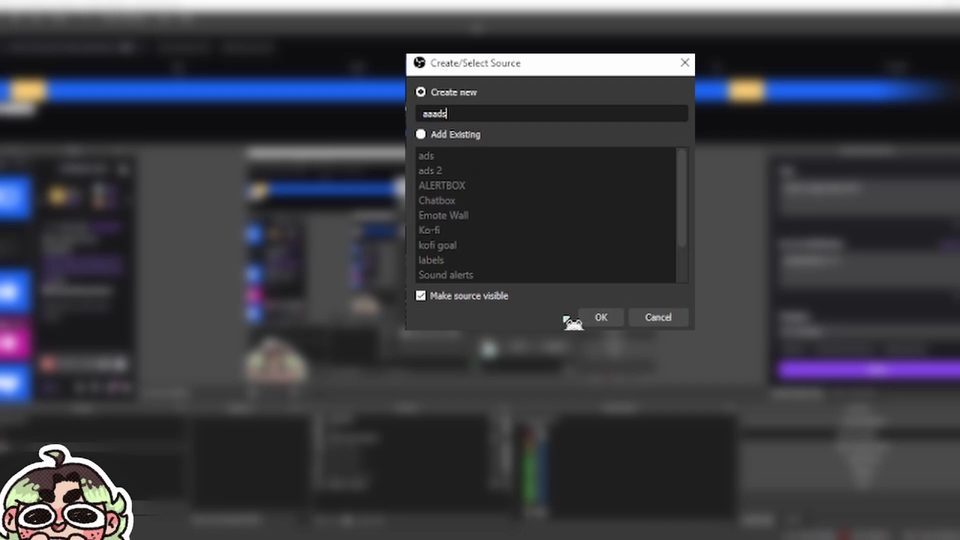
click(599, 317)
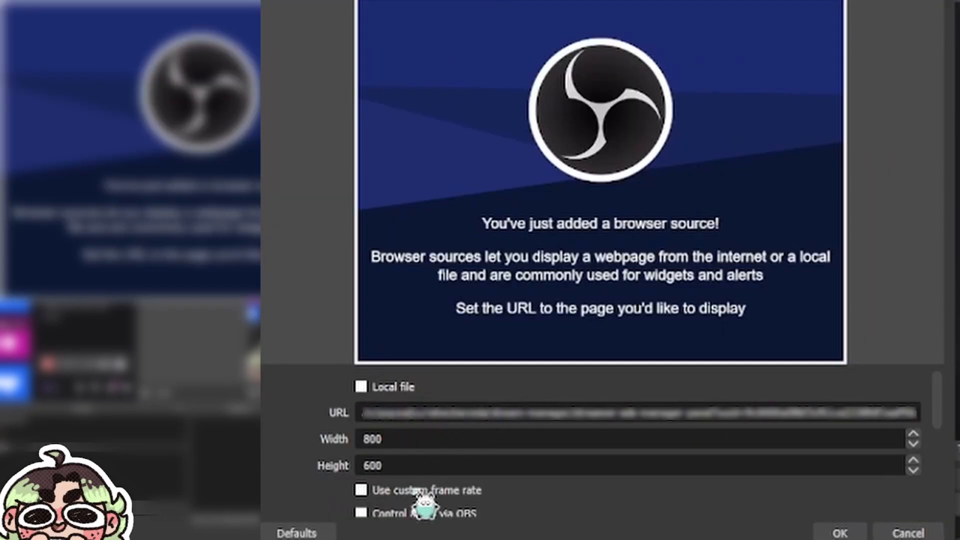
Confirm the aaads browser source properties so it joins the current scene
scroll(down, 3)
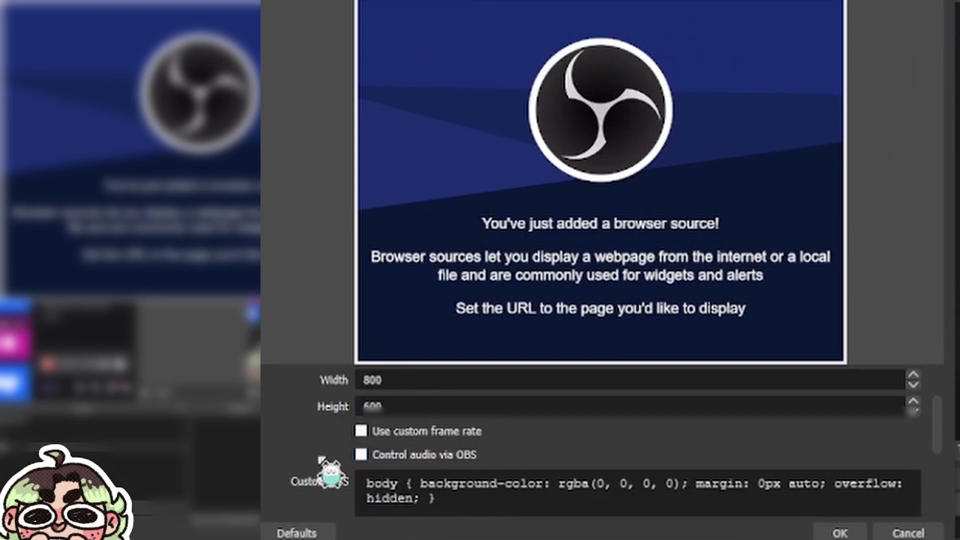
scroll(down, 3)
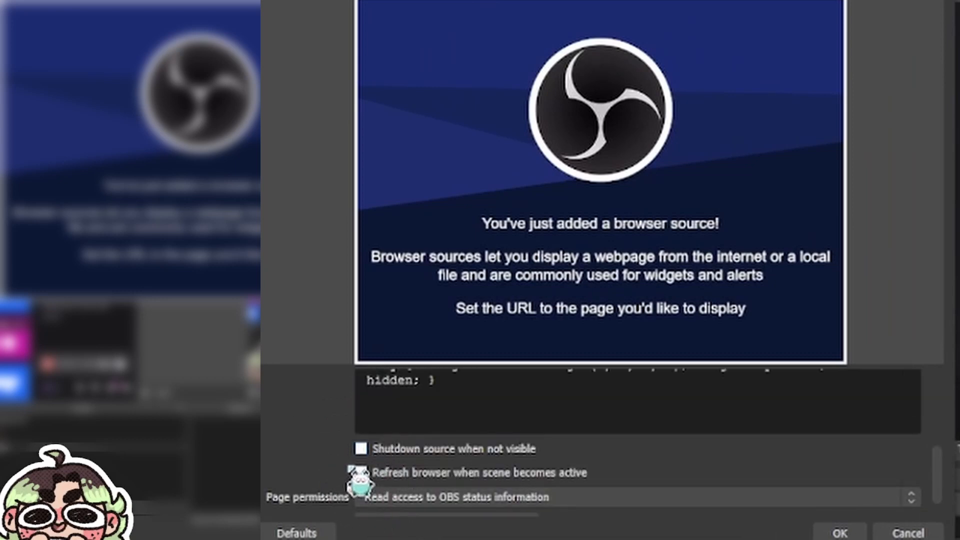
click(839, 533)
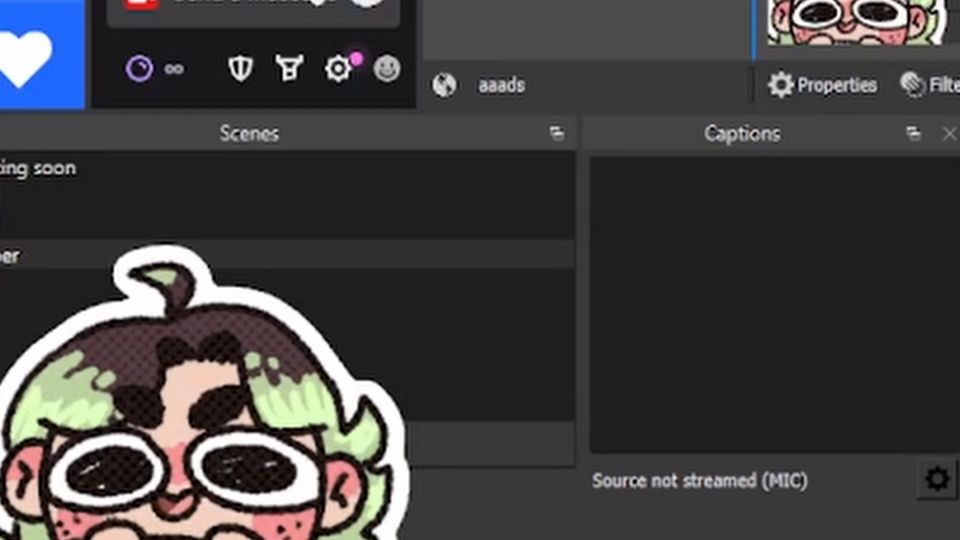